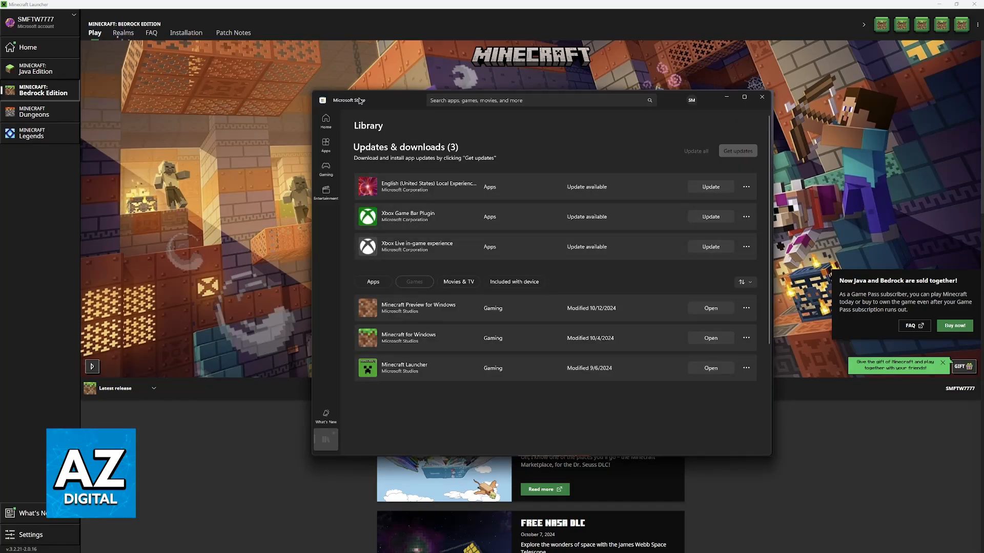
mouse_move(403, 102)
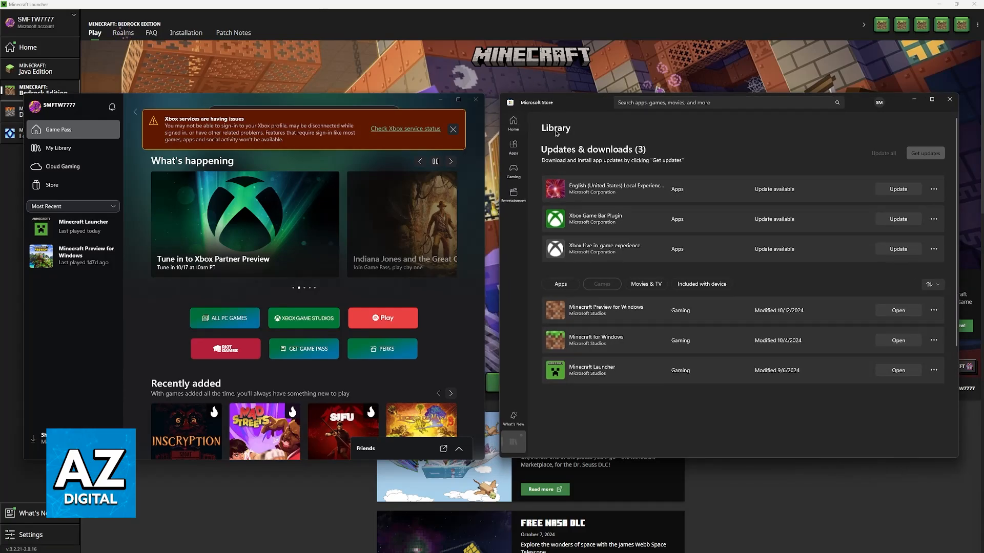
mouse_move(324, 91)
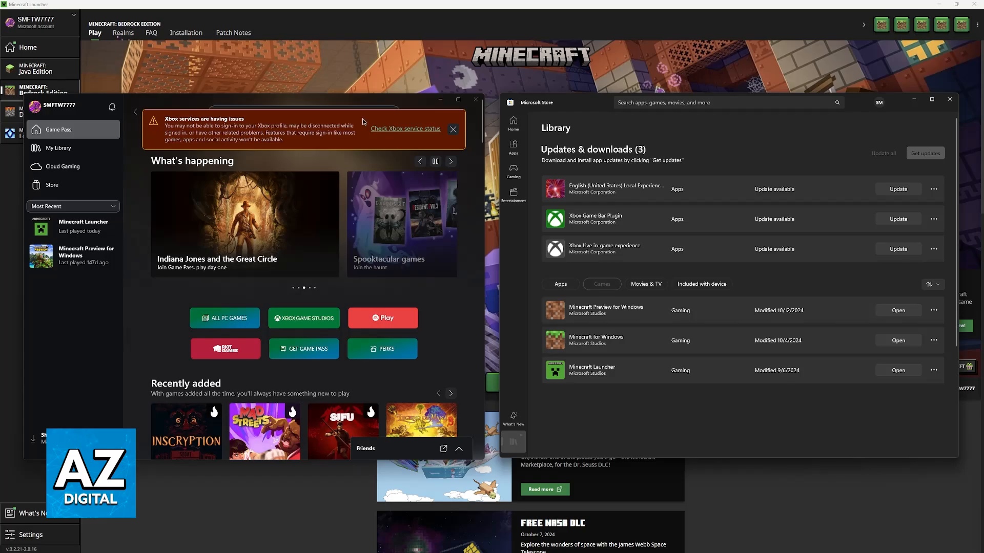
mouse_move(363, 145)
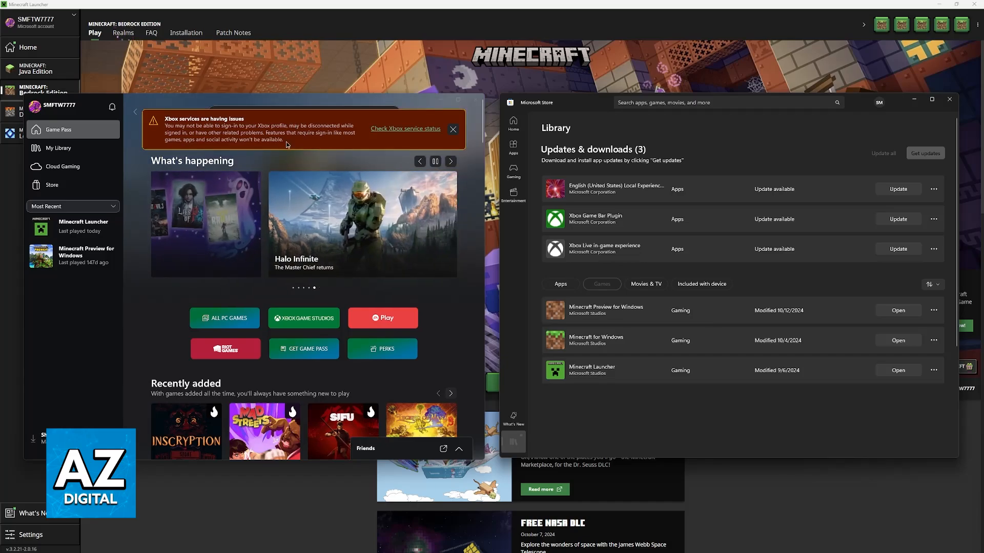
mouse_move(367, 123)
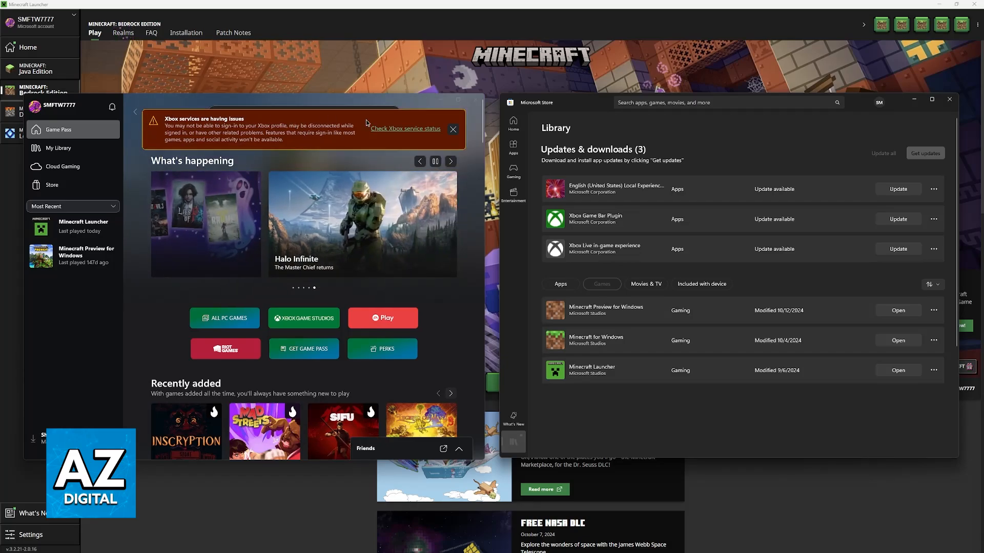
mouse_move(400, 138)
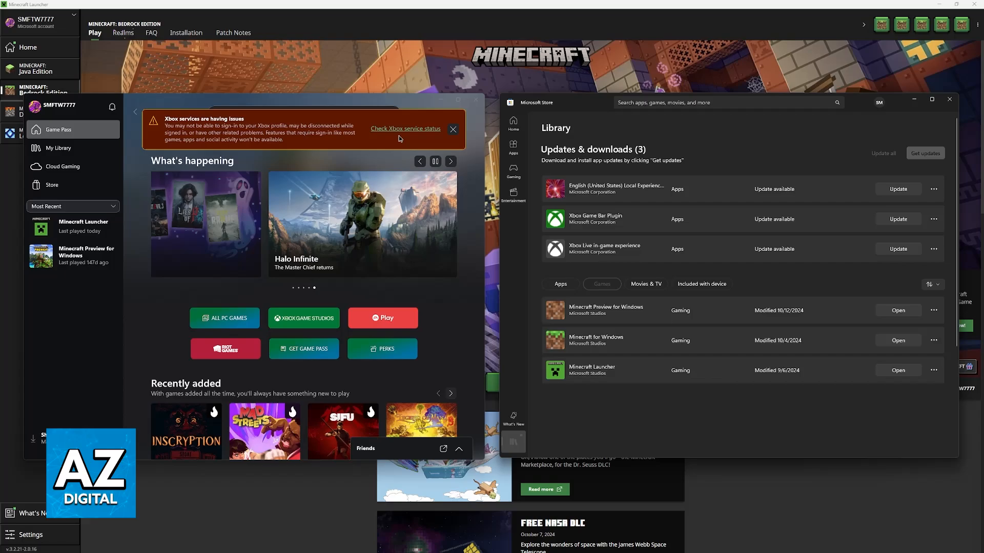
mouse_move(400, 139)
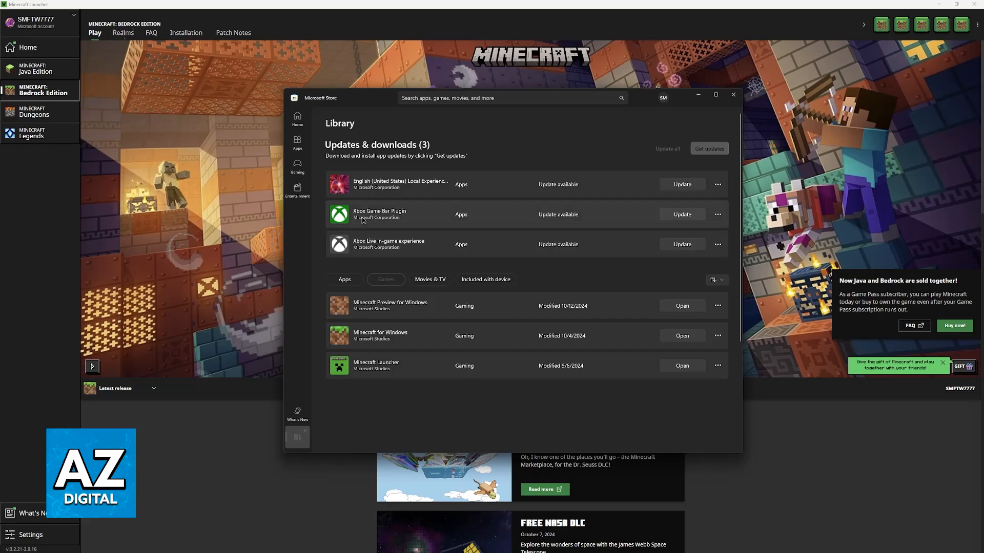
mouse_move(416, 220)
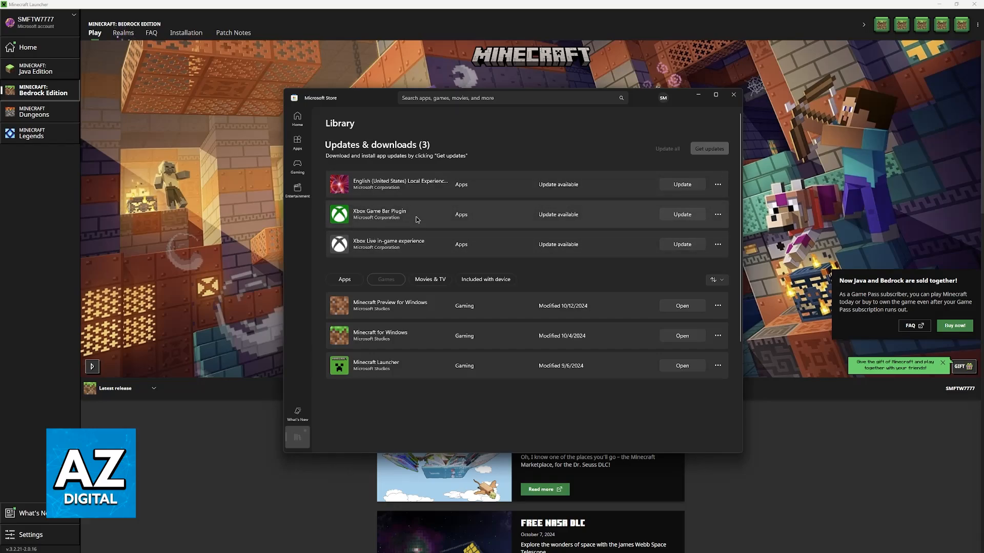
mouse_move(362, 249)
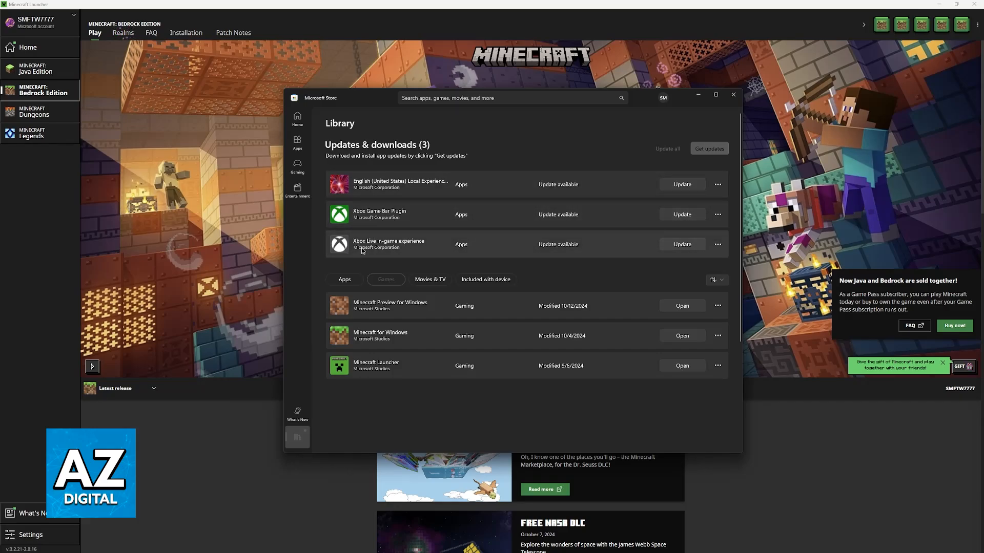
mouse_move(596, 249)
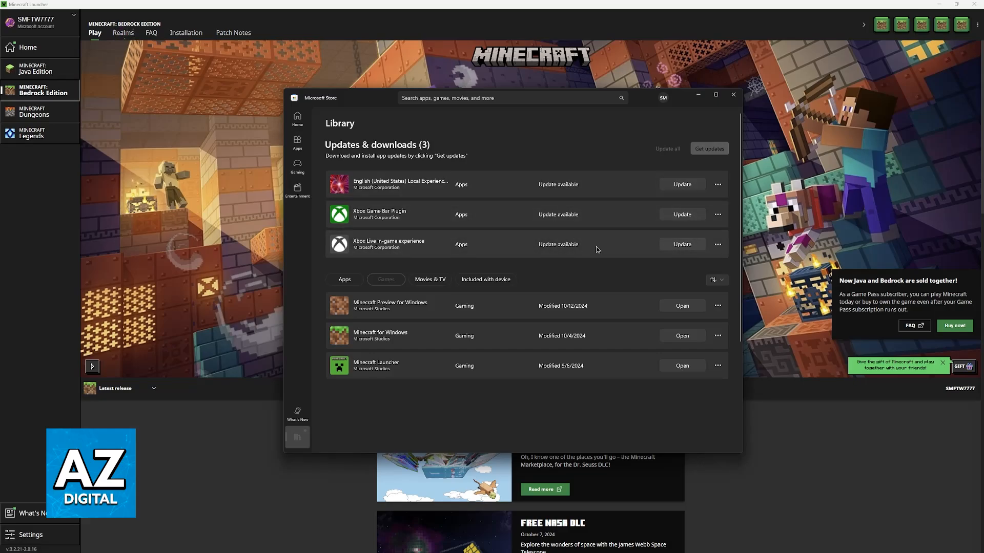
mouse_move(400, 187)
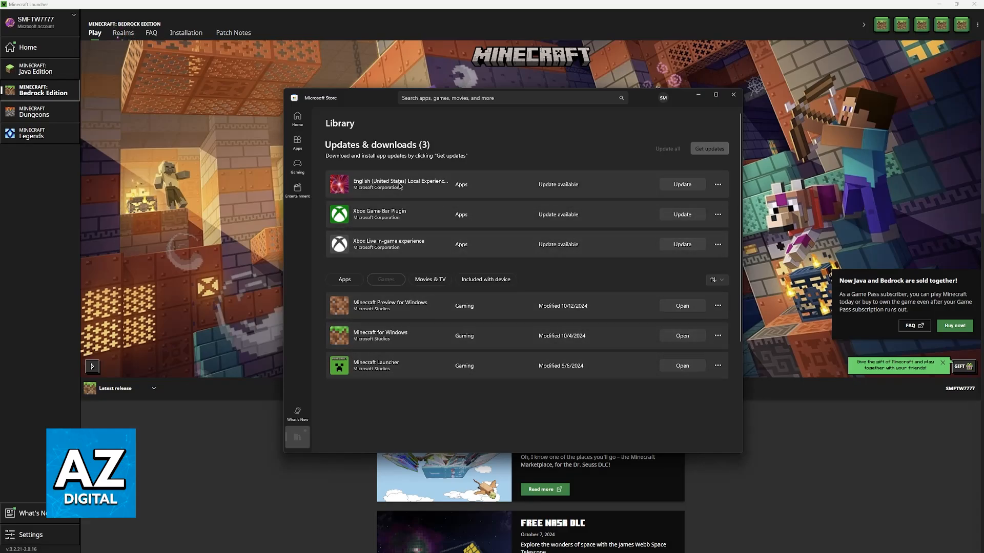
mouse_move(347, 228)
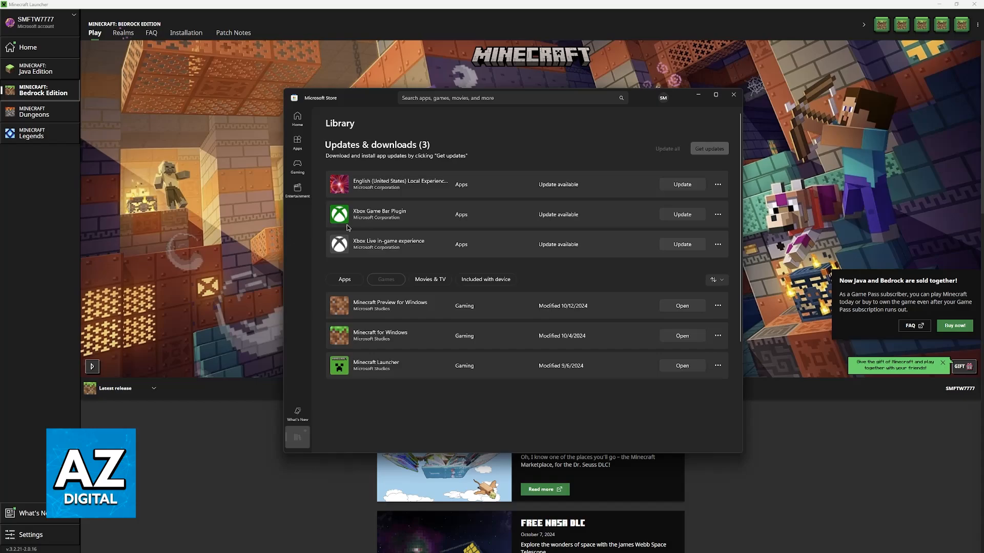
mouse_move(568, 221)
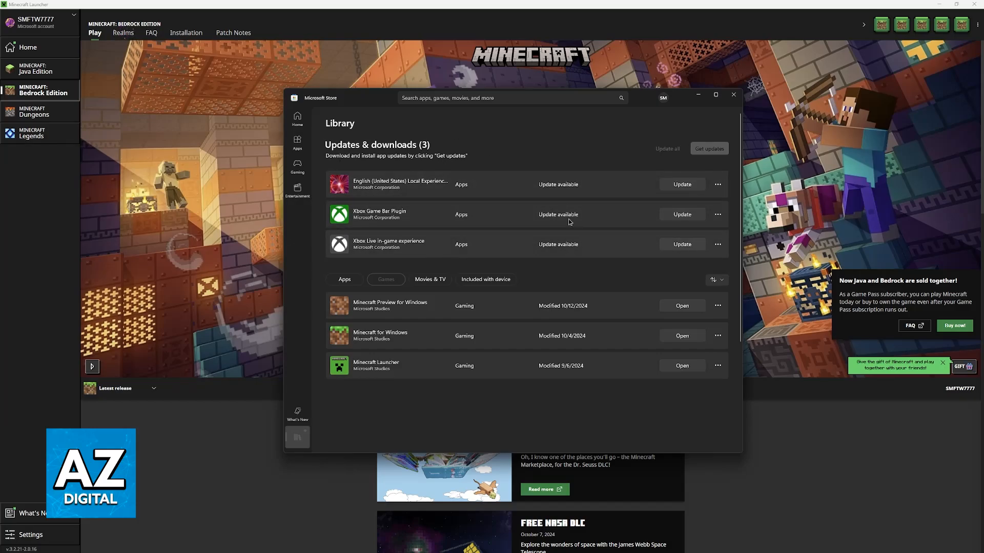
Step: Close the Xbox app, leaving the Store Library with the Xbox Game Bar Plugin and Xbox Live updates
click(733, 95)
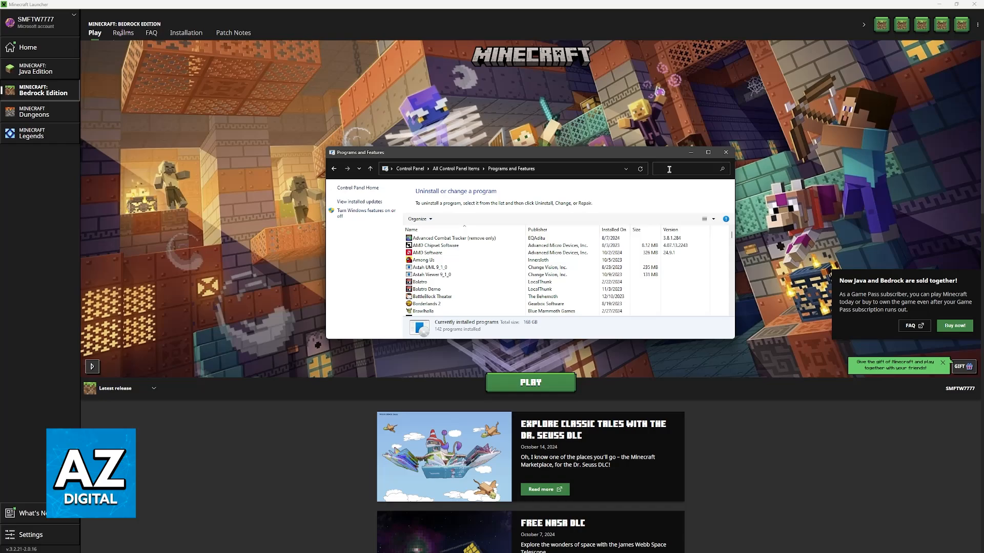
Step: Filter installed programs by 'edge' and select Microsoft Edge
text(edge)
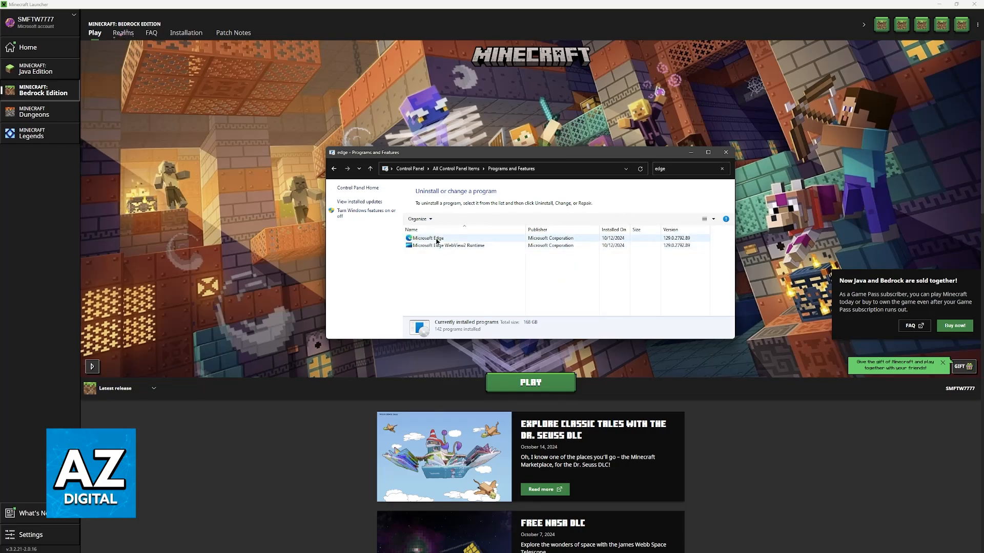
click(428, 238)
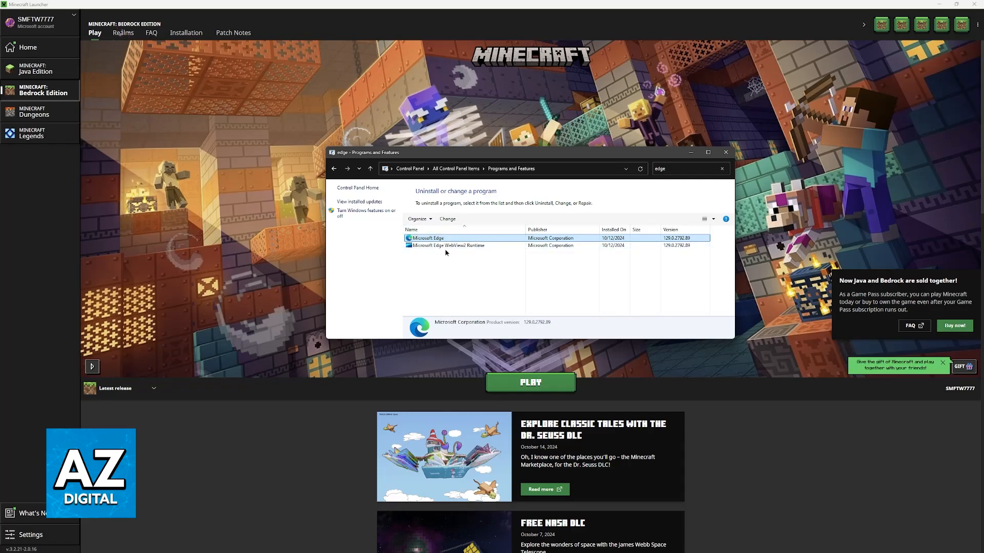
mouse_move(455, 280)
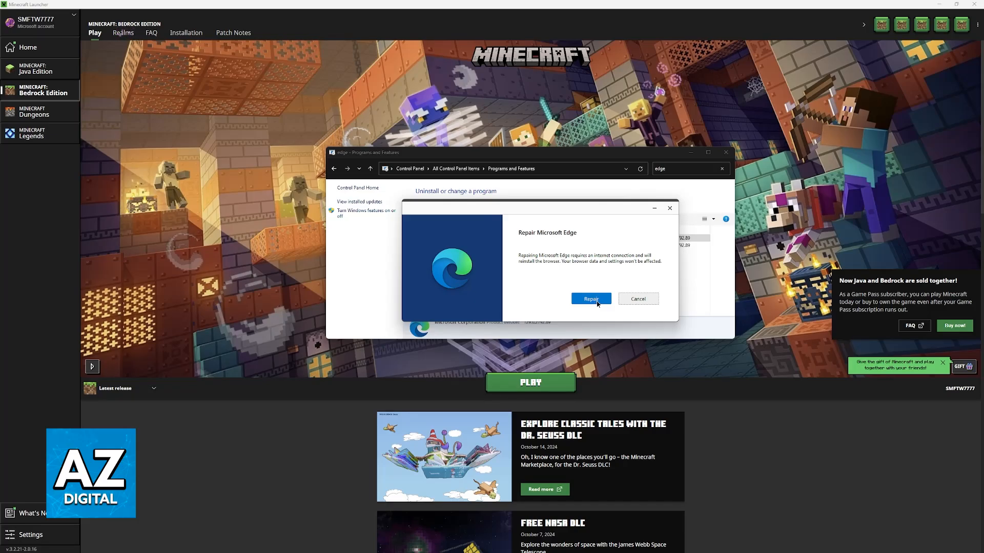
mouse_move(565, 266)
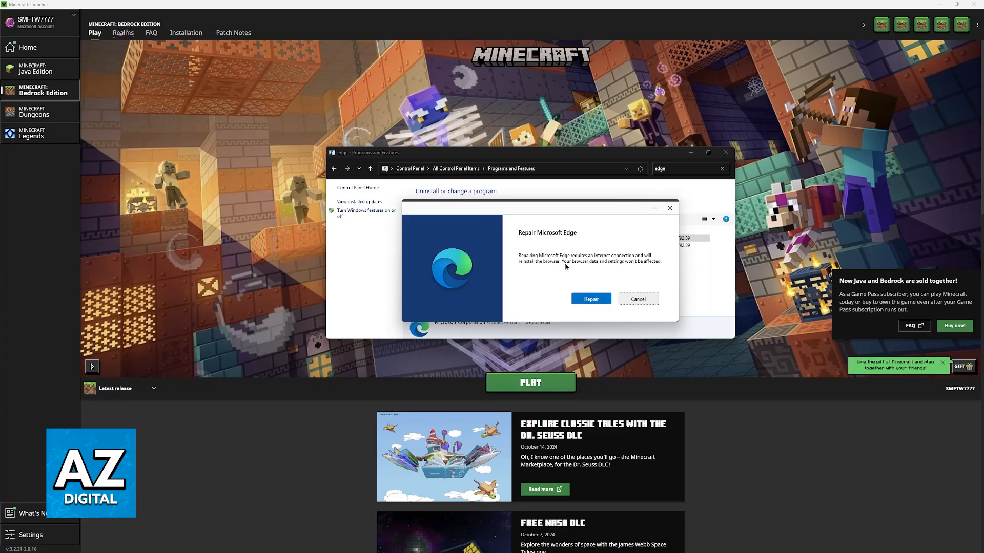
mouse_move(620, 267)
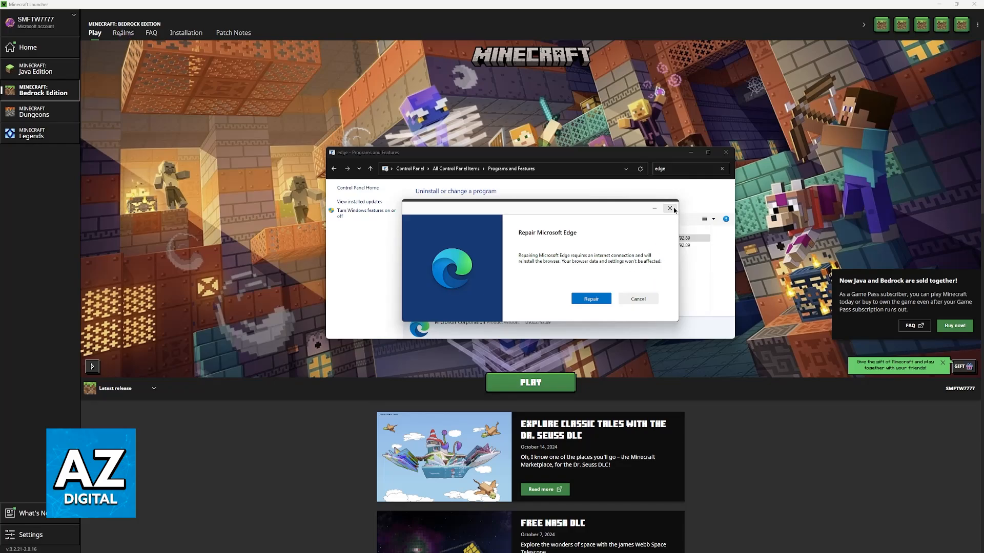
click(669, 208)
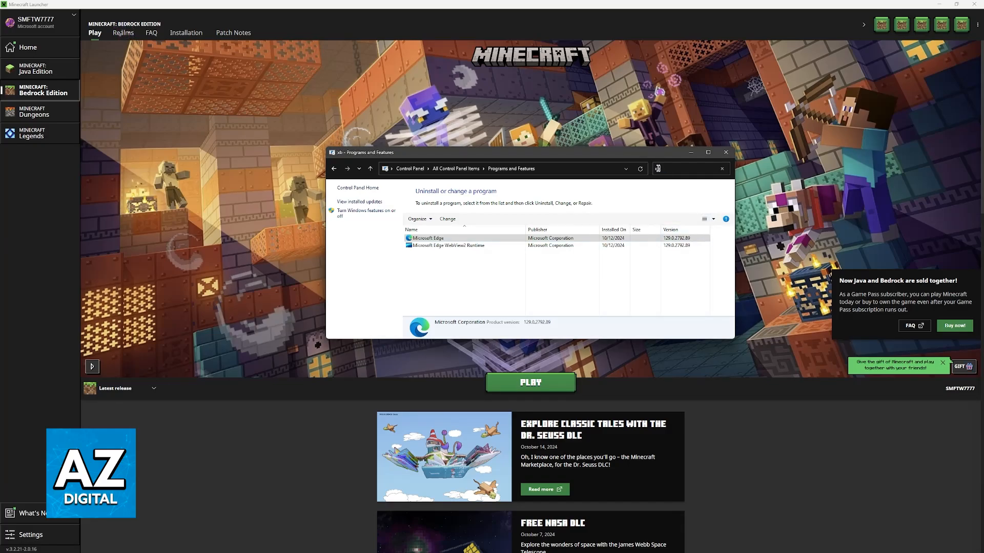
Step: Search installed programs for 'xbox', find no matches, and close Programs and Features
text(xbox)
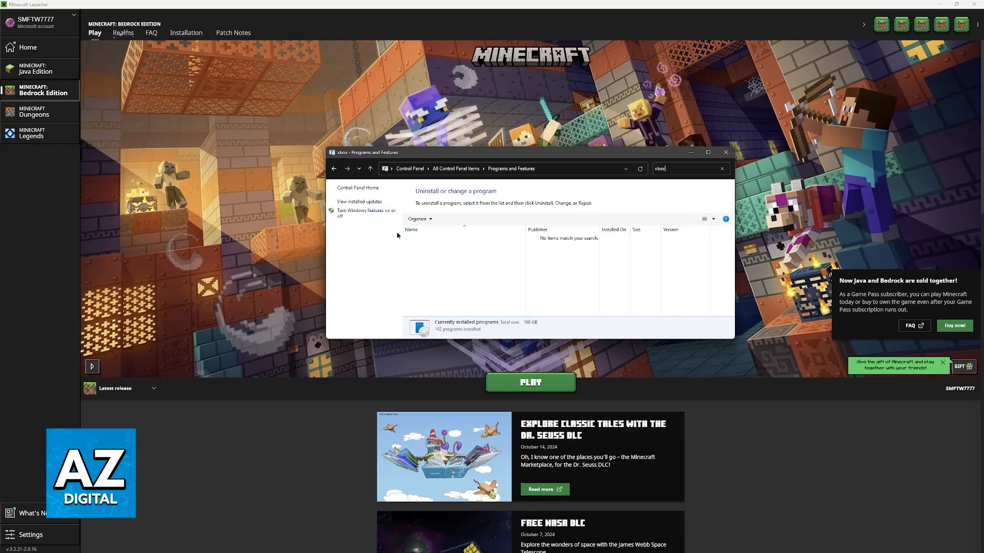
click(725, 152)
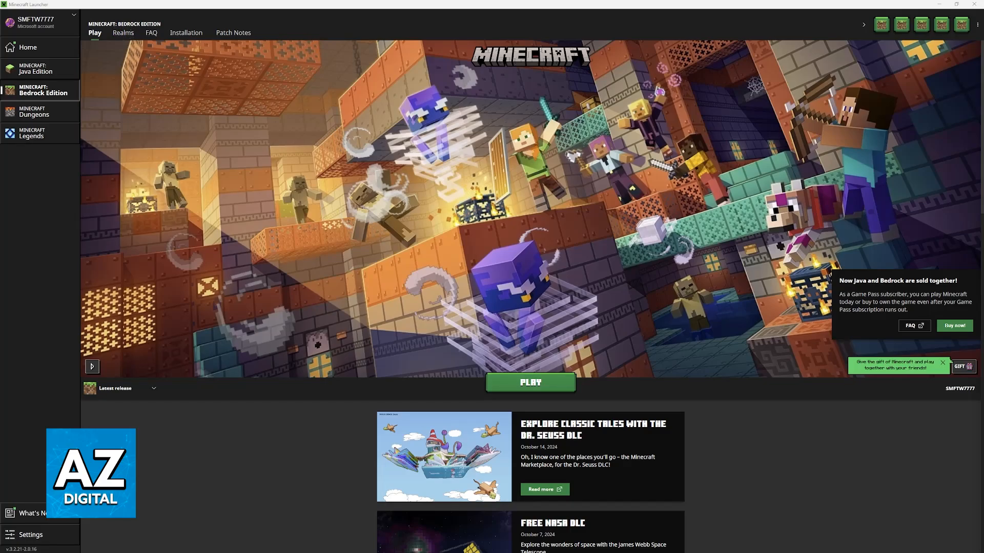
mouse_move(510, 394)
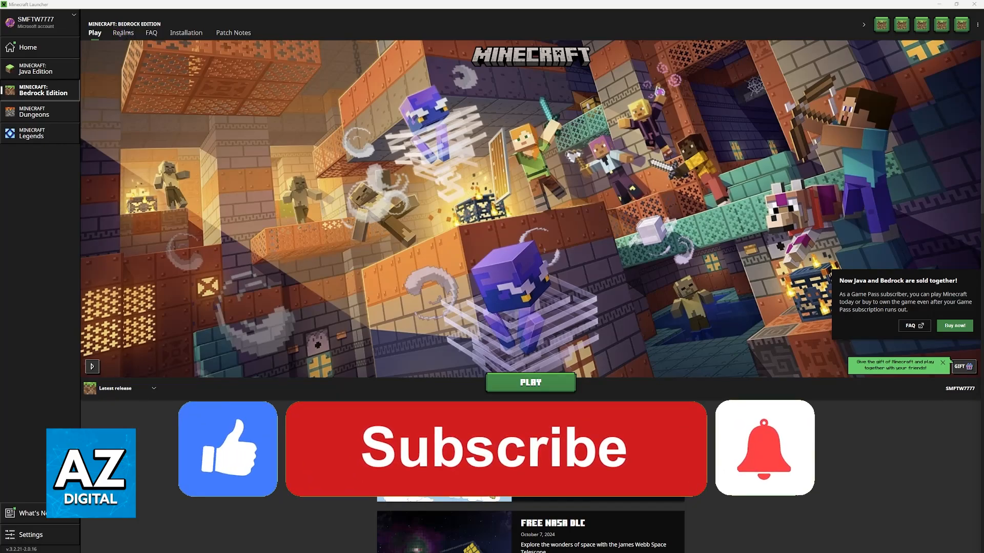
click(492, 448)
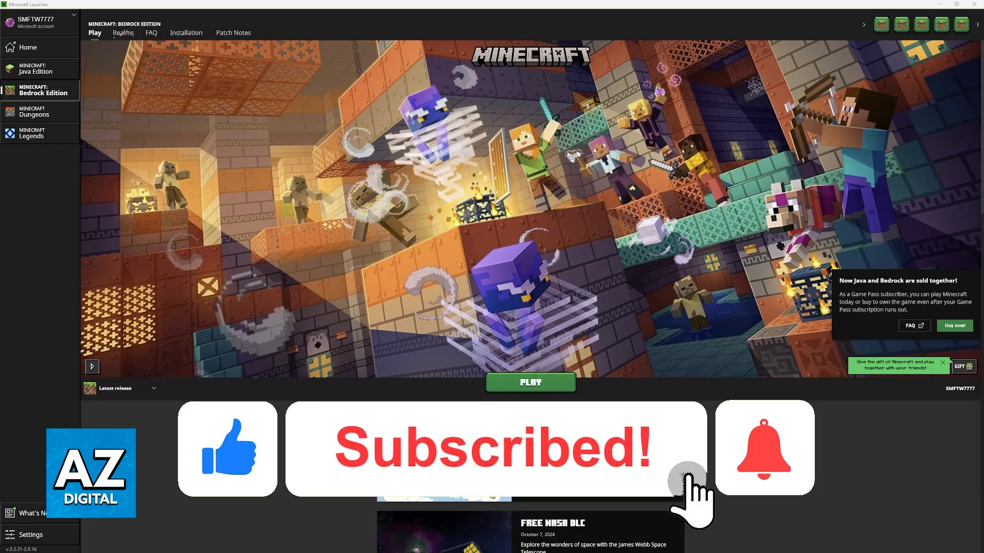
click(764, 447)
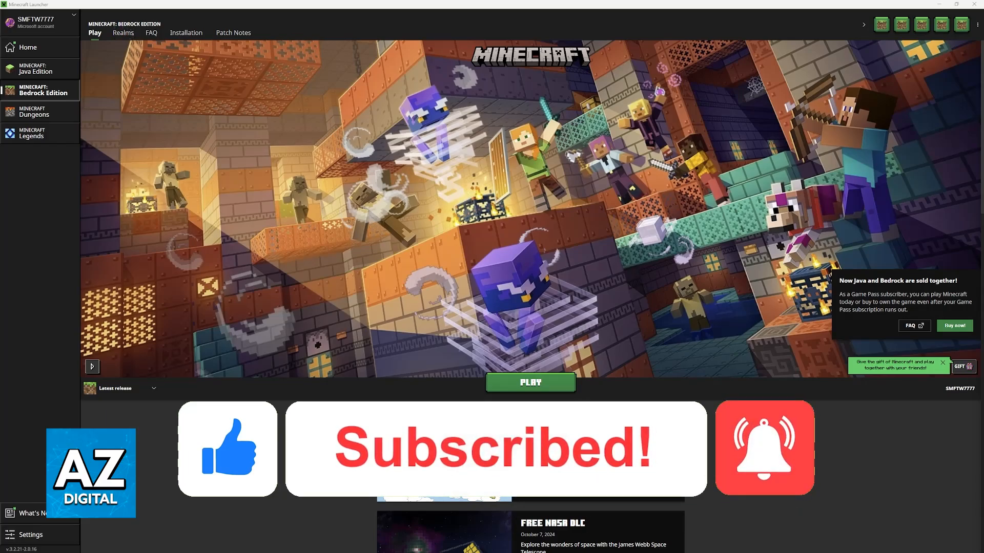